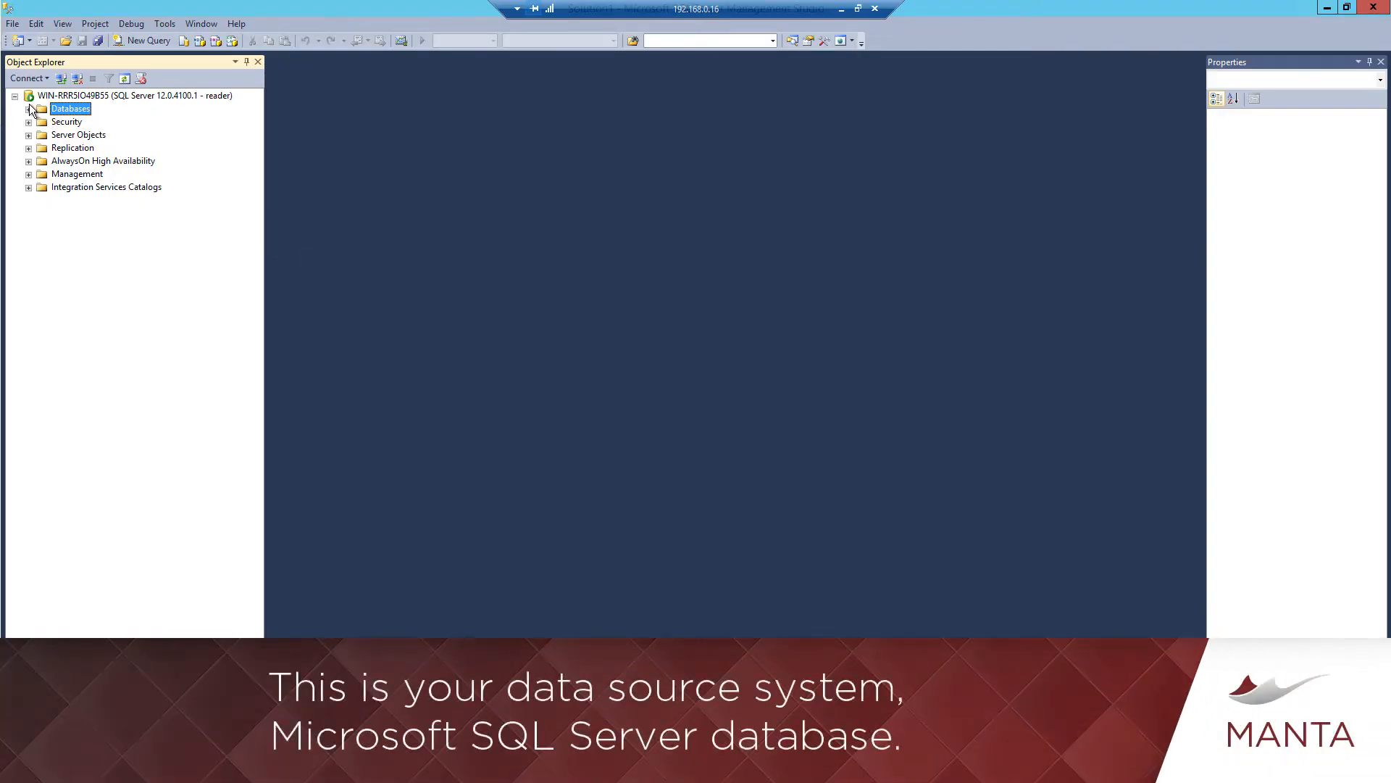
Step: Expand Databases > manta > Programmability > Stored Procedures and bring up actions for dwh.REPORT_CLIENT
left_click(29, 108)
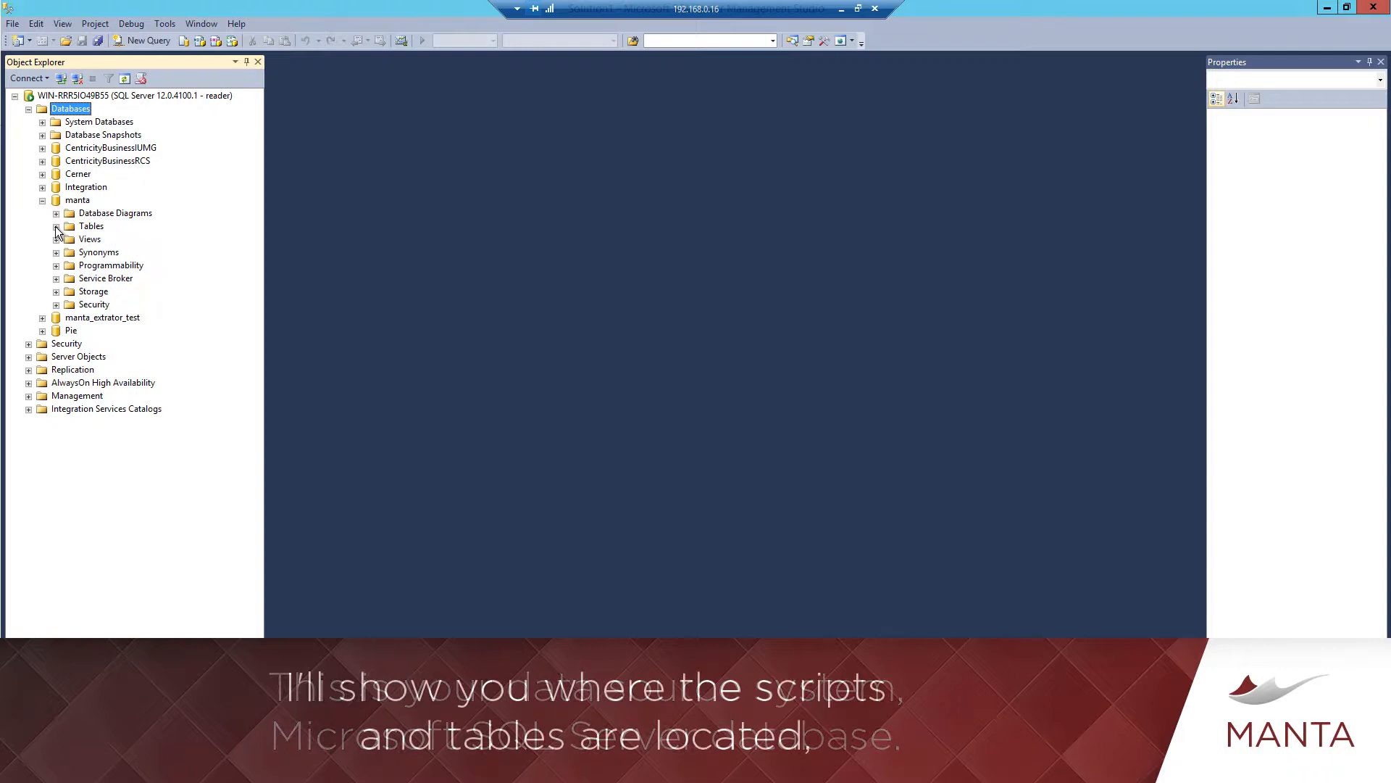
left_click(55, 265)
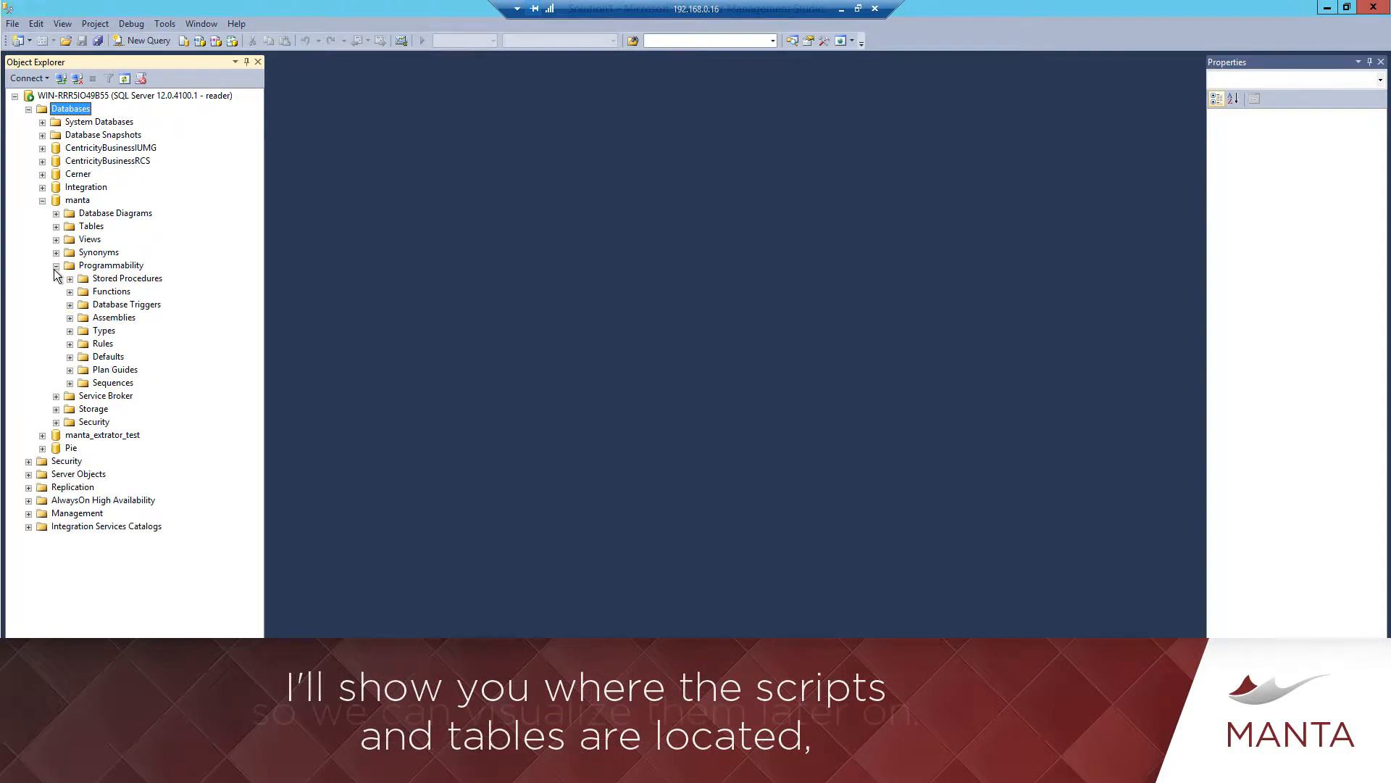
left_click(70, 278)
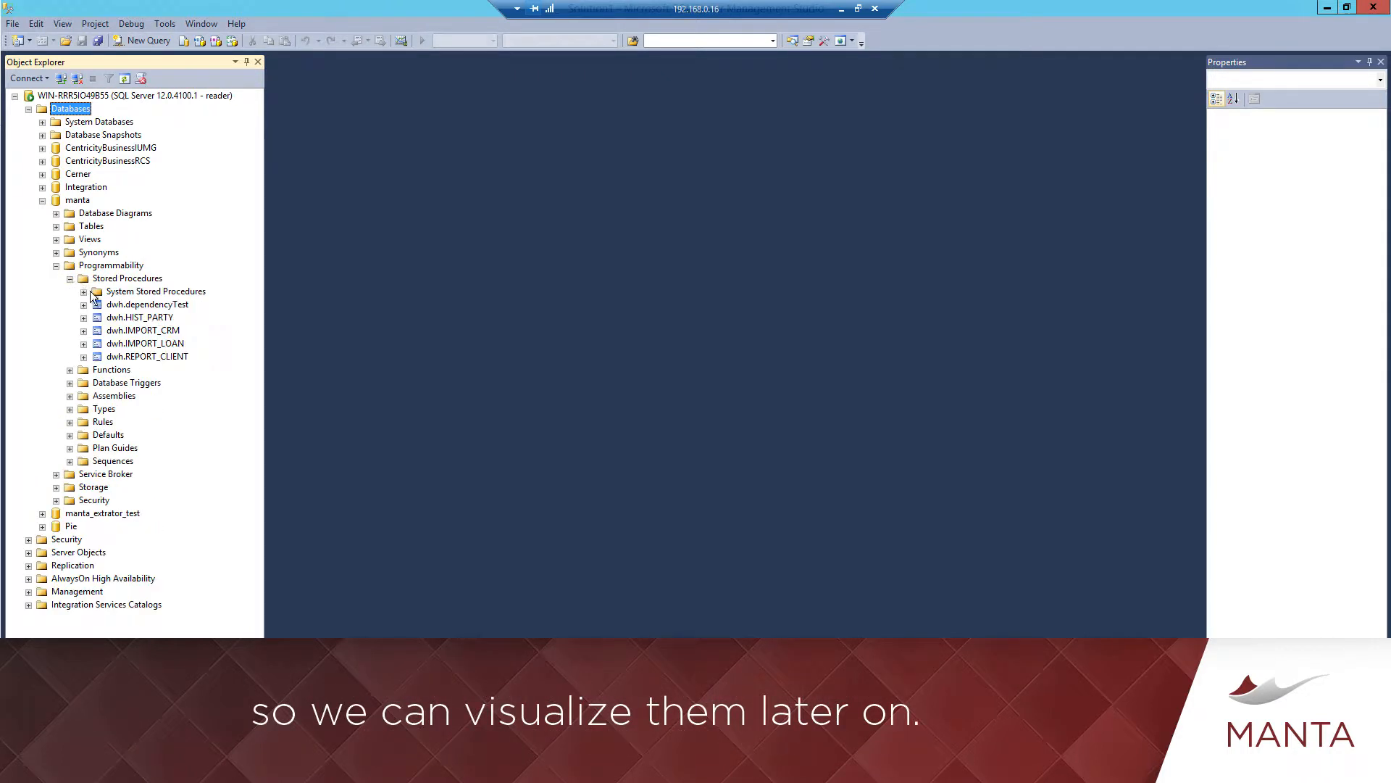
right_click(147, 356)
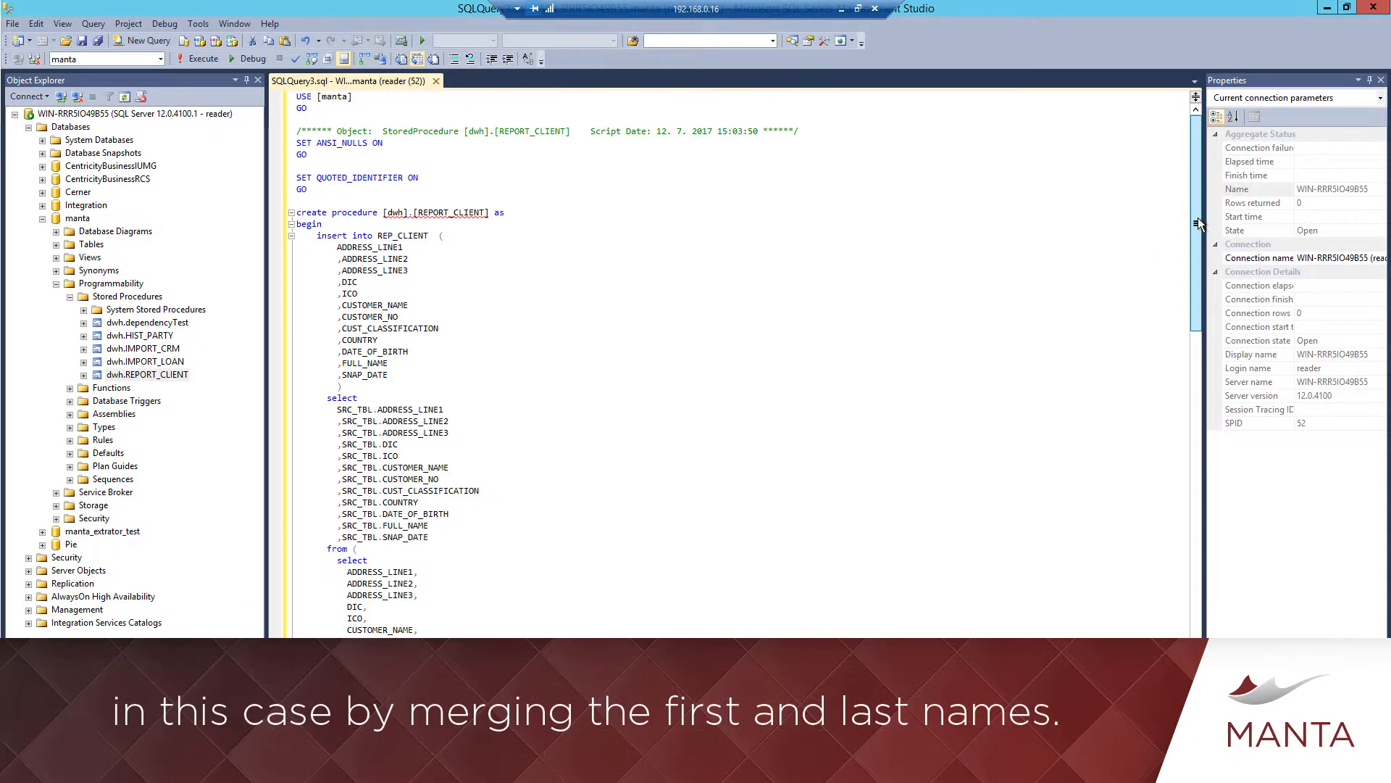
Step: Scroll through the dwh.REPORT_CLIENT script that inserts rows into REP_CLIENT
scroll("down", 3)
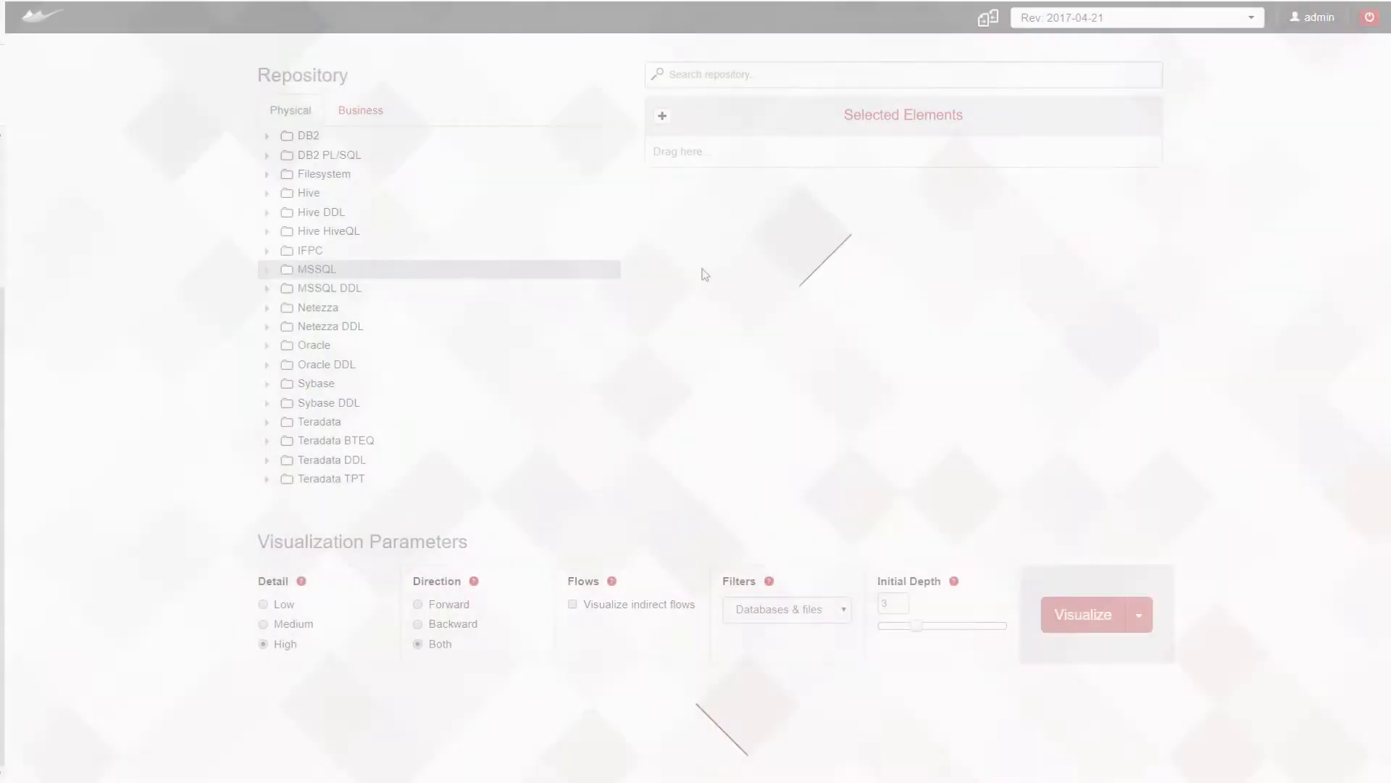
Step: Select REP_CLIENT from the MSSQL repository and visualize its lineage graph
left_click(266, 269)
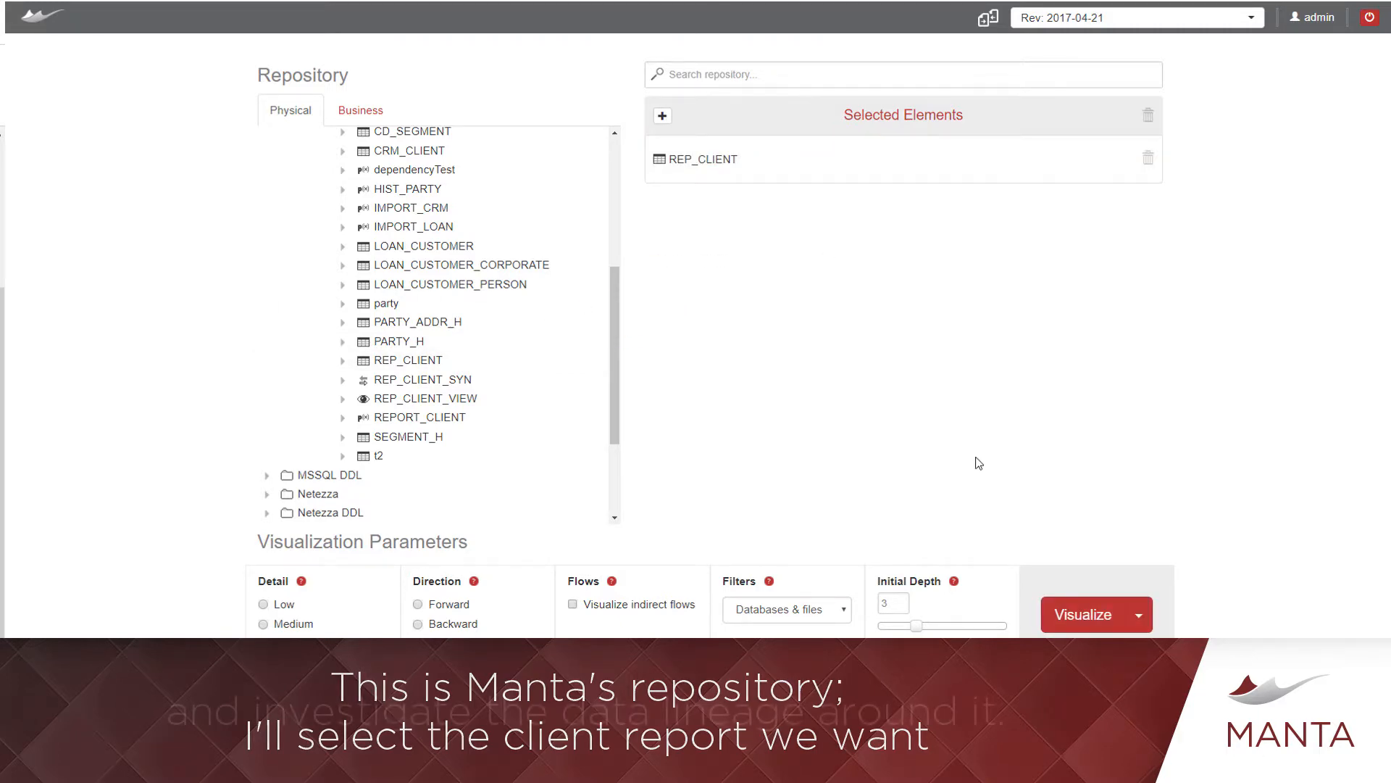
left_click(1083, 614)
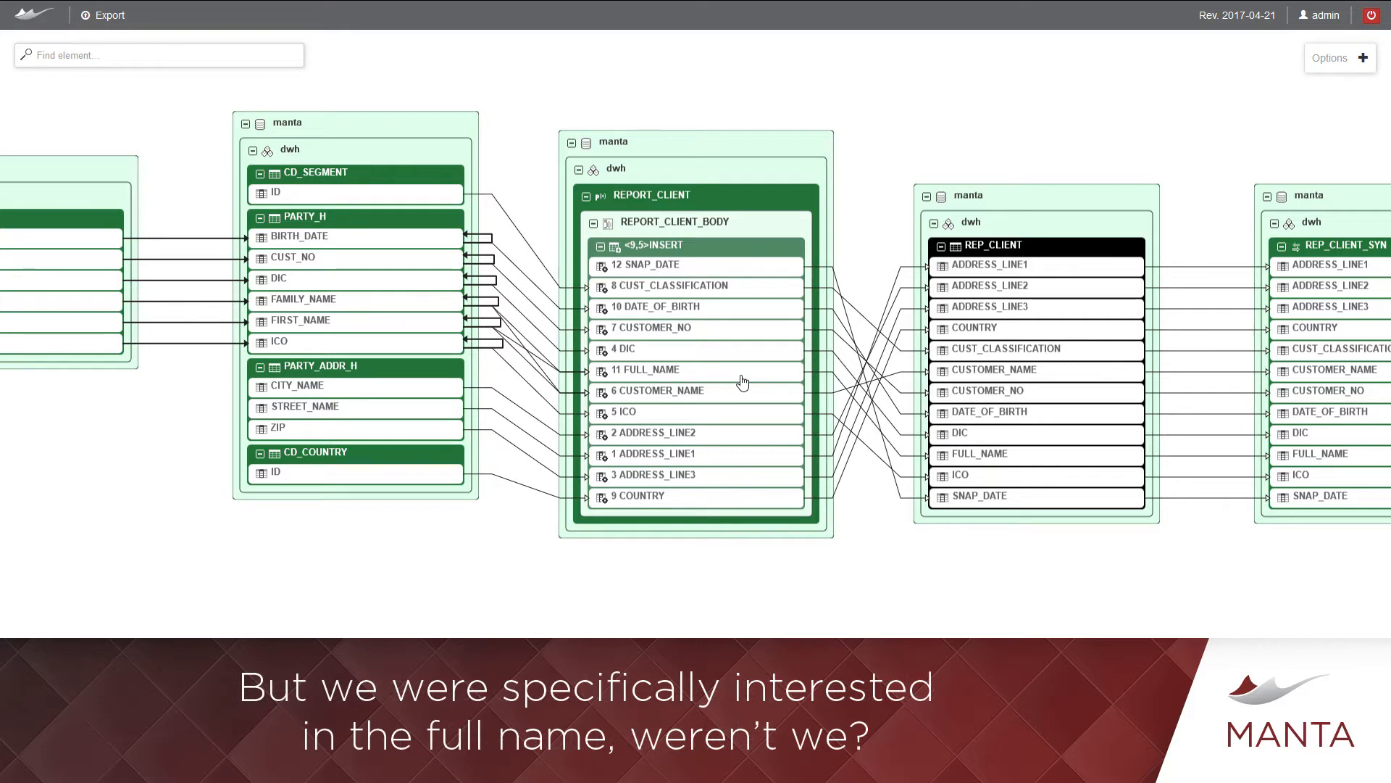
Step: Highlight the FULL_NAME column's lineage in the REPORT_CLIENT insert
left_click(653, 371)
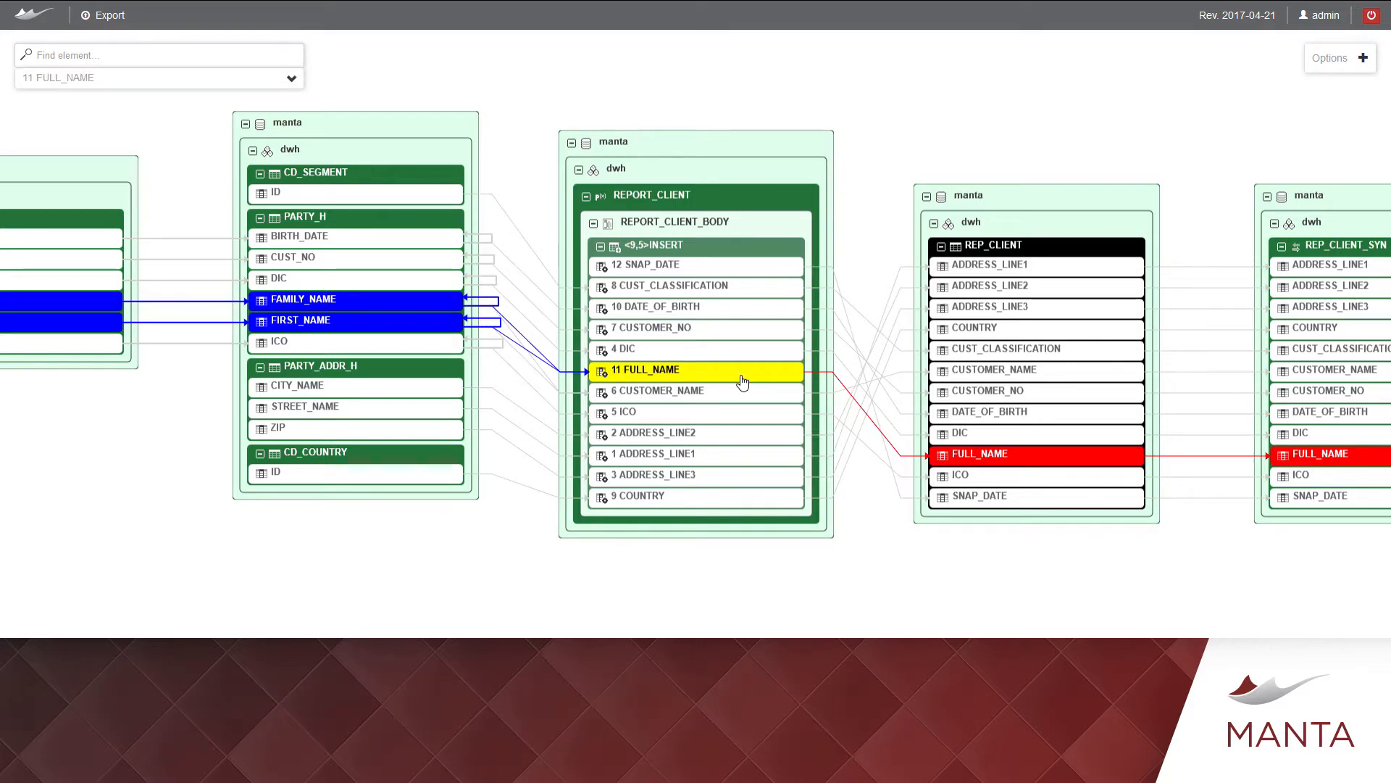